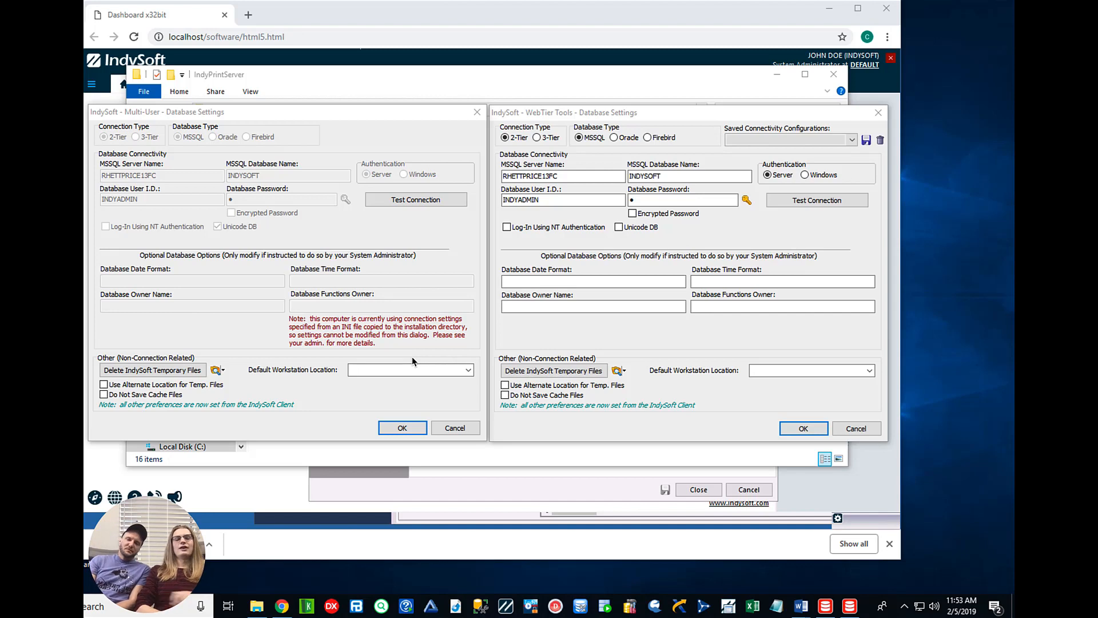
pyautogui.moveTo(215, 256)
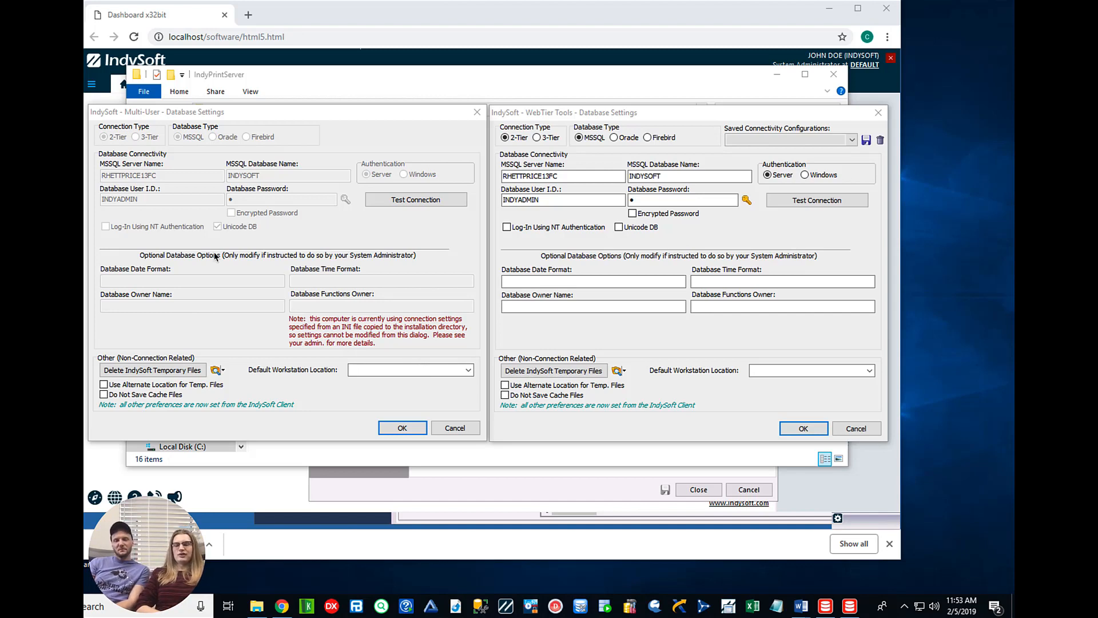
pyautogui.moveTo(458, 52)
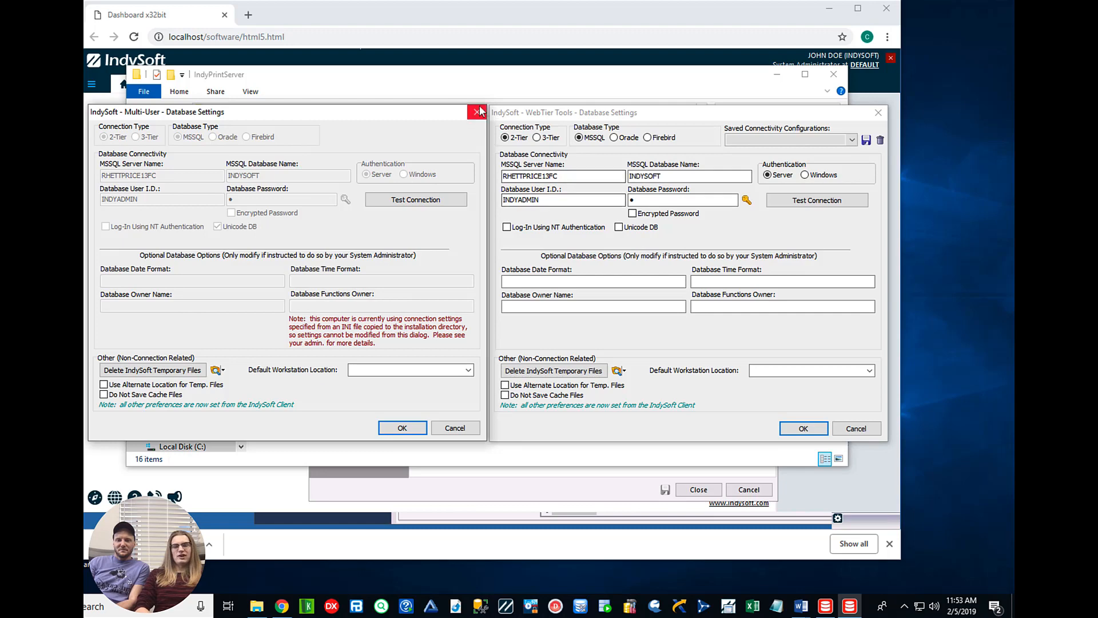
# Close Database Settings and open Print Server Settings from the IndyPrintServer tray icon.
pyautogui.click(478, 112)
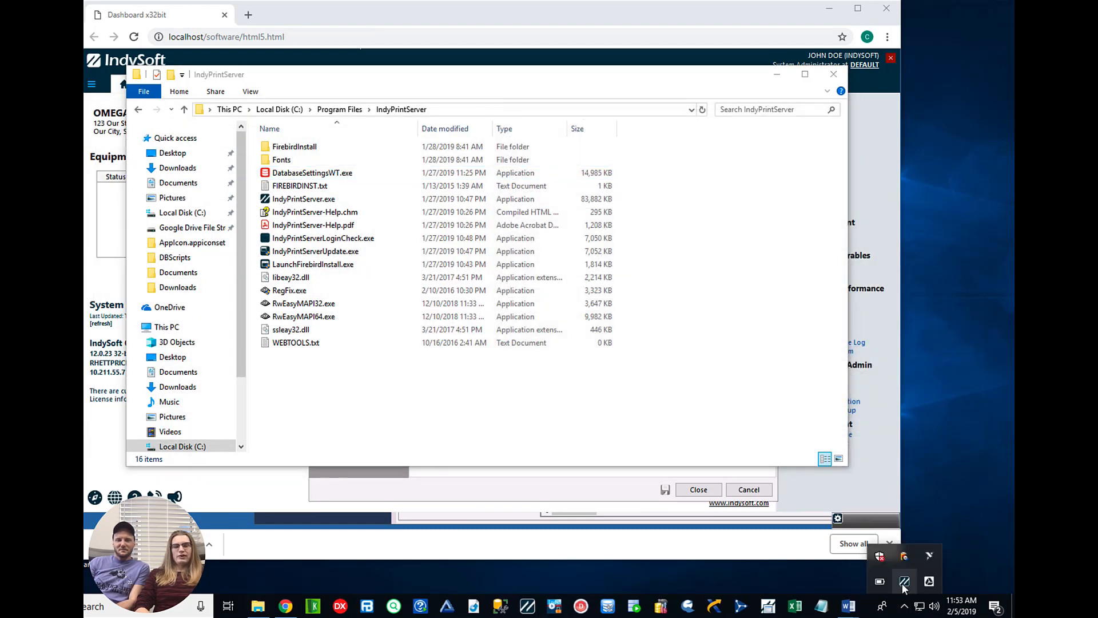
pyautogui.click(904, 582)
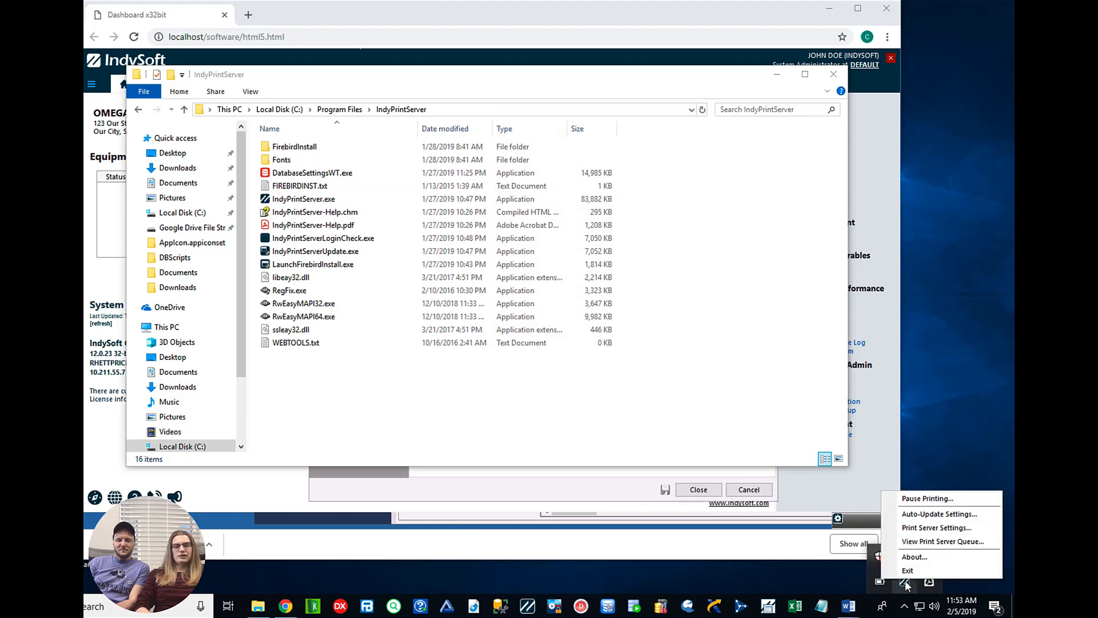
pyautogui.moveTo(936, 527)
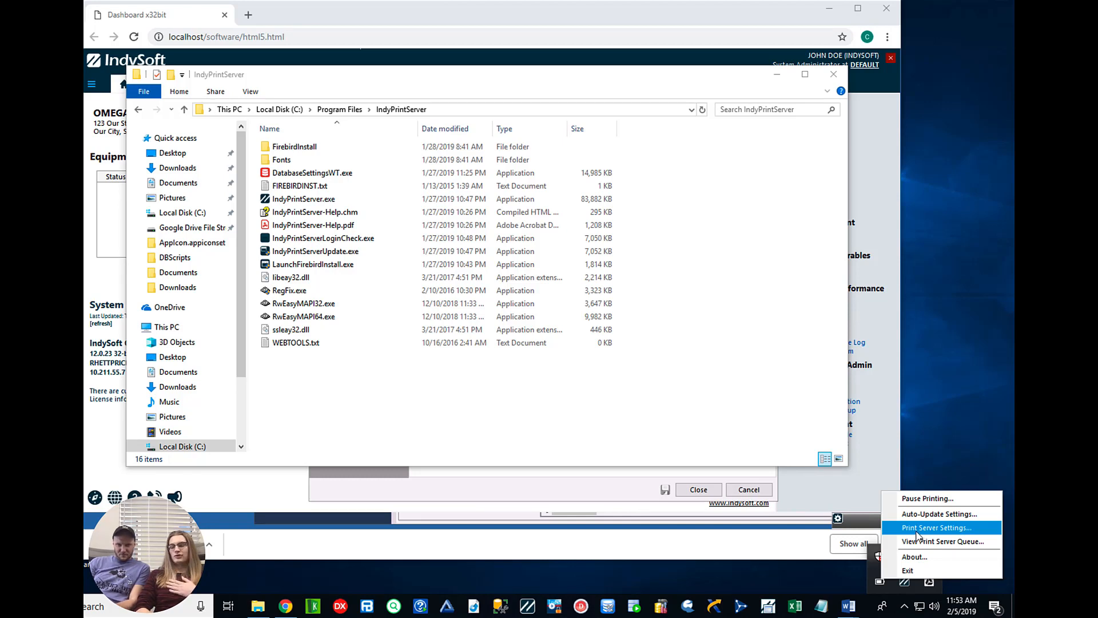
pyautogui.click(936, 527)
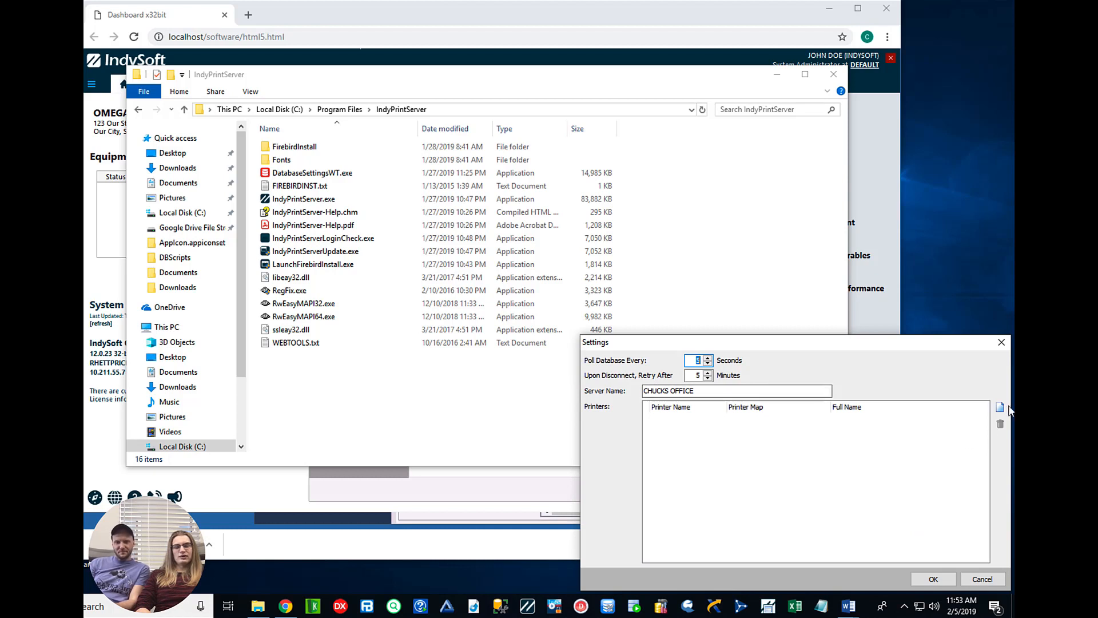
pyautogui.moveTo(999, 408)
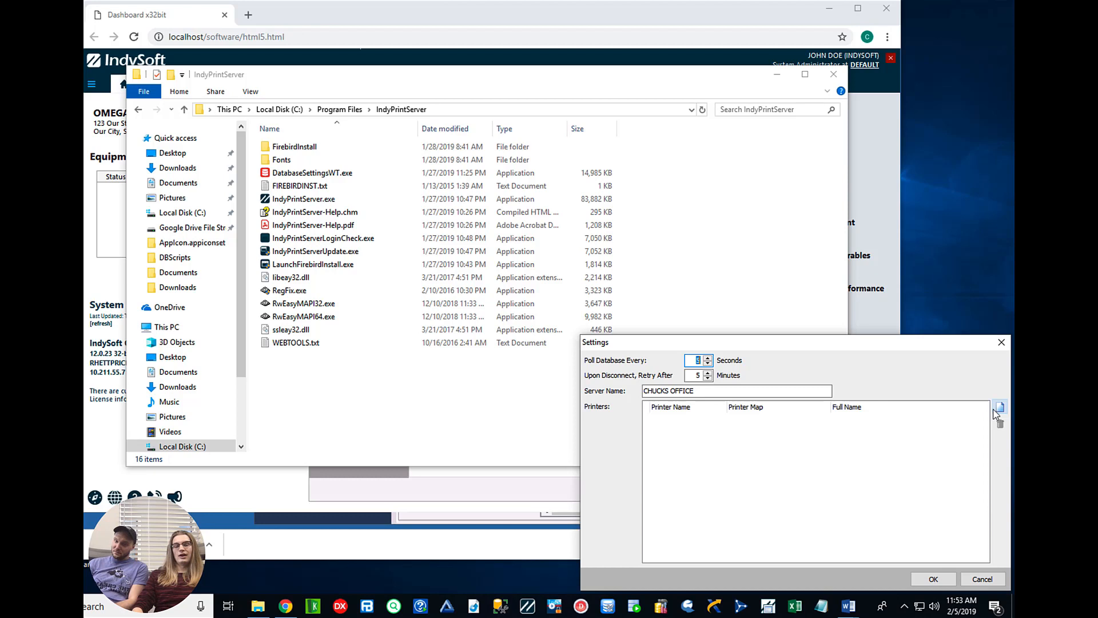
# Add printer 'Certs' mapped to the Brother HL-3170CDW series and save the server settings.
pyautogui.click(999, 407)
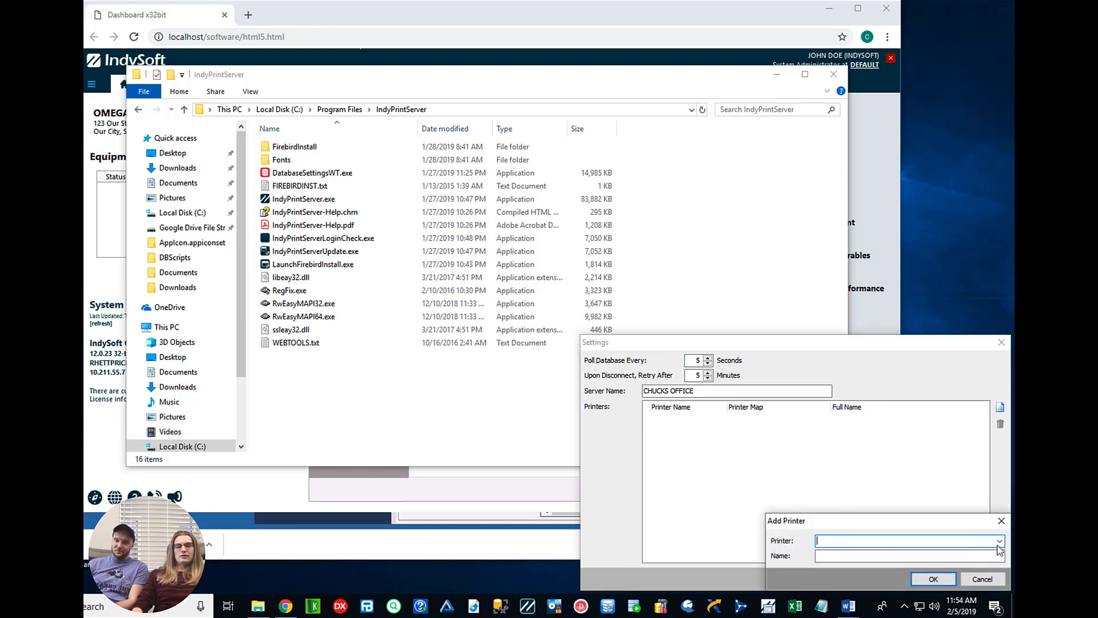
pyautogui.click(998, 540)
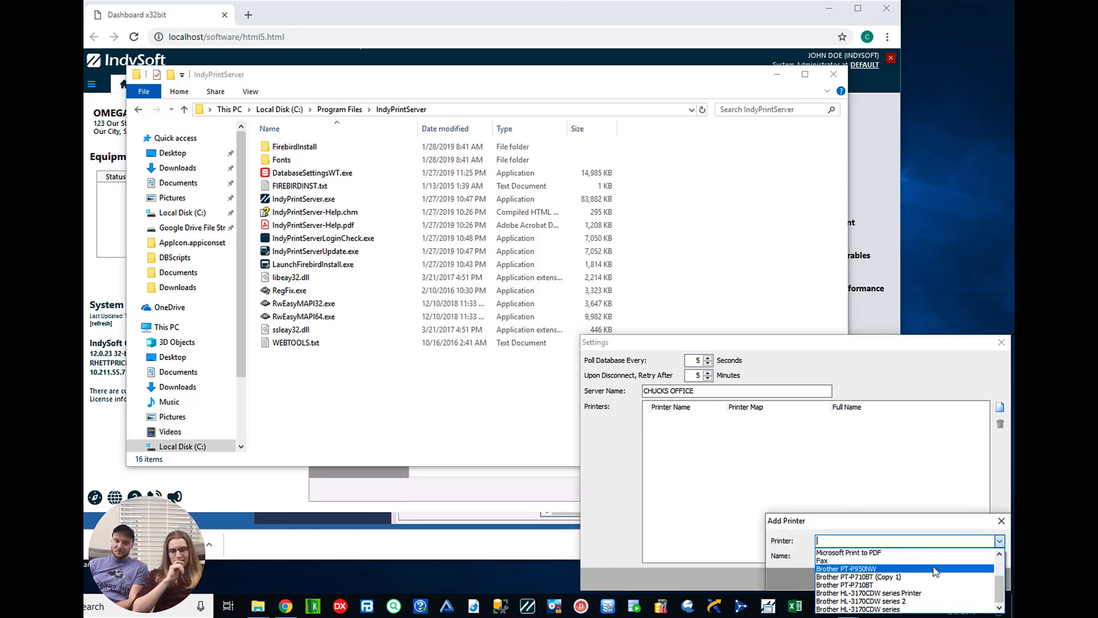
pyautogui.click(868, 593)
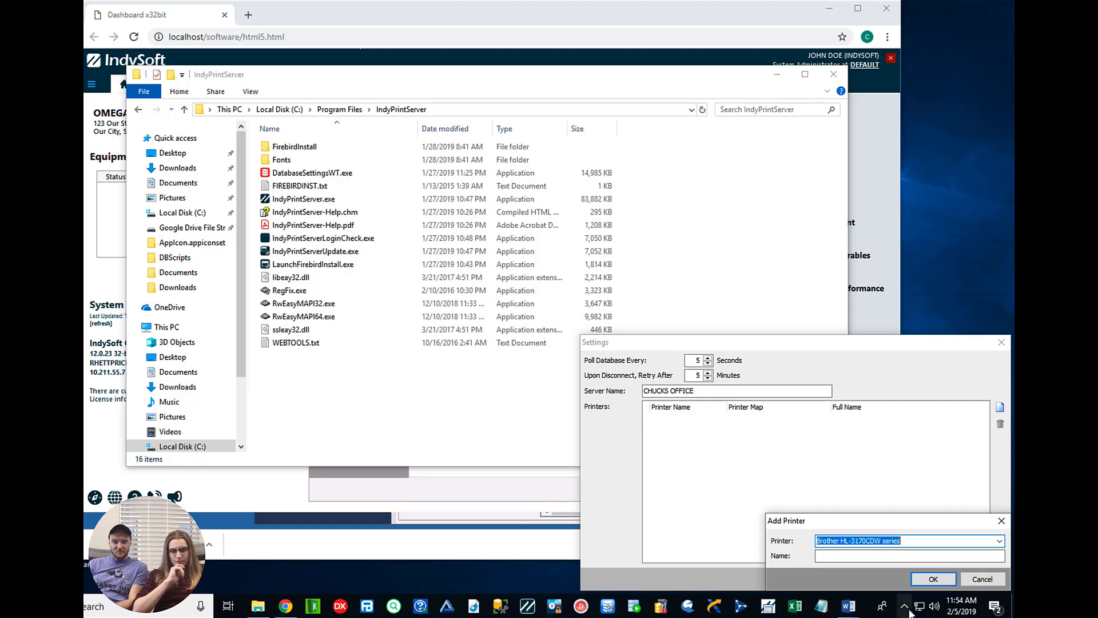
pyautogui.click(908, 555)
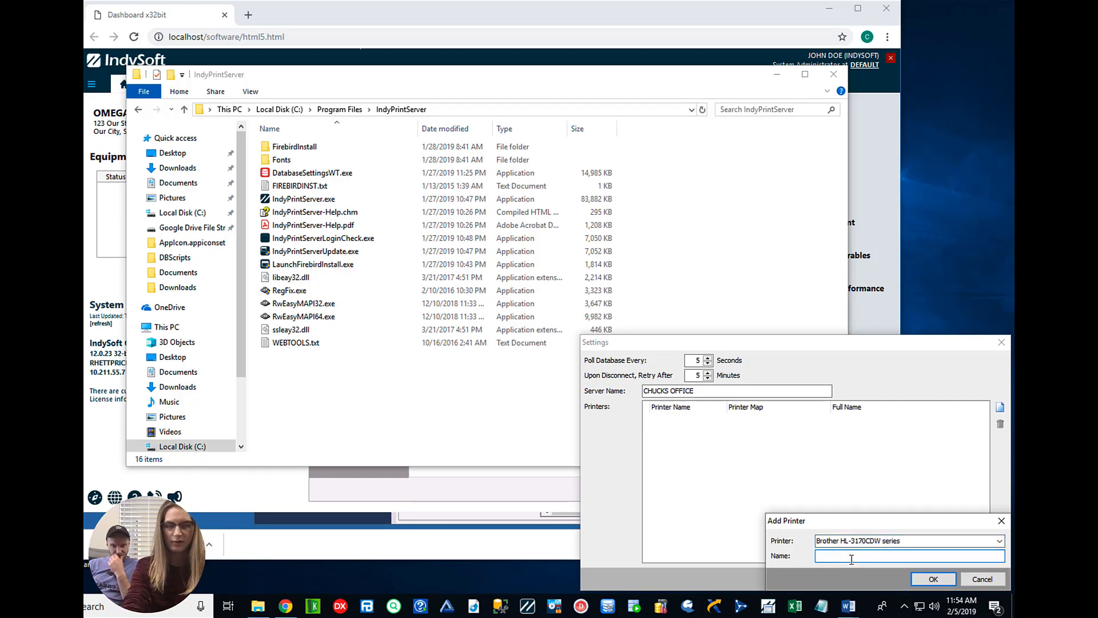
pyautogui.write('Certs')
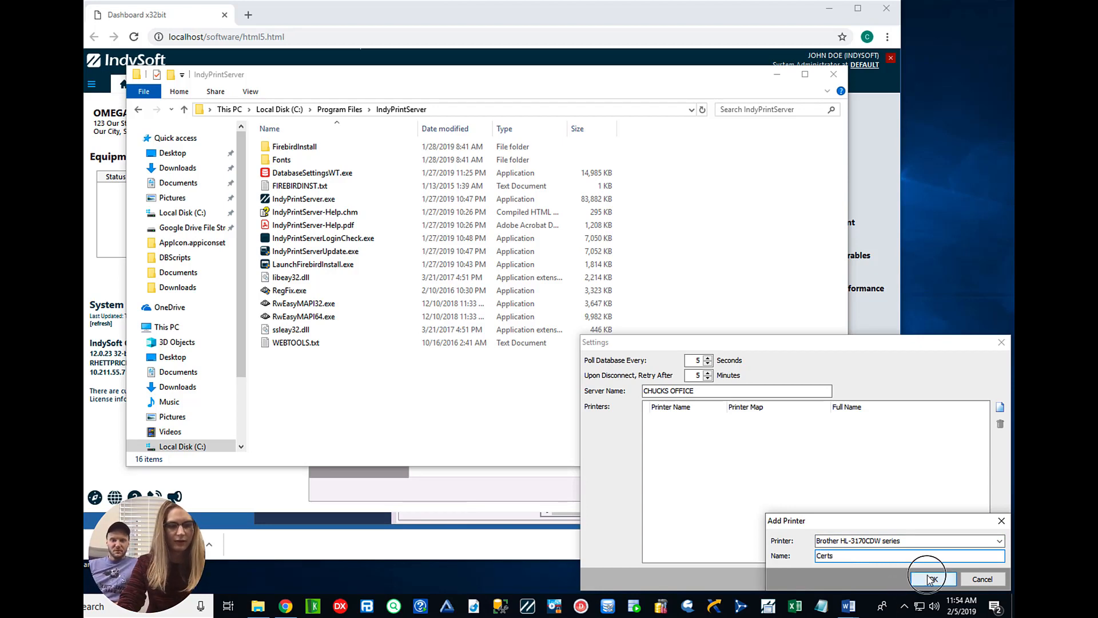
pyautogui.click(932, 578)
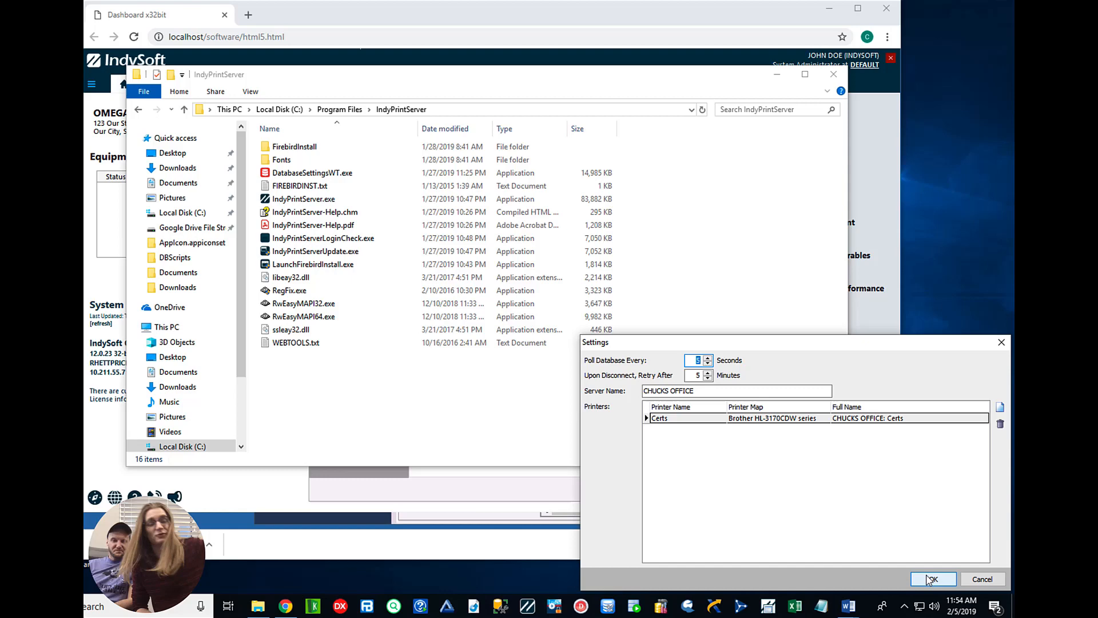
pyautogui.click(932, 578)
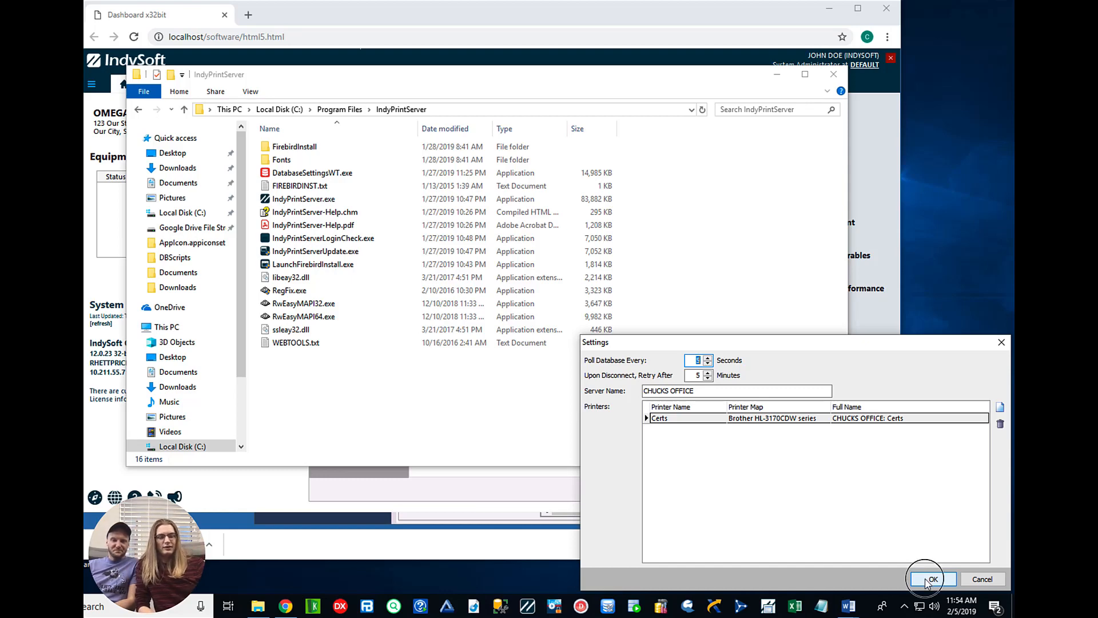
pyautogui.click(931, 578)
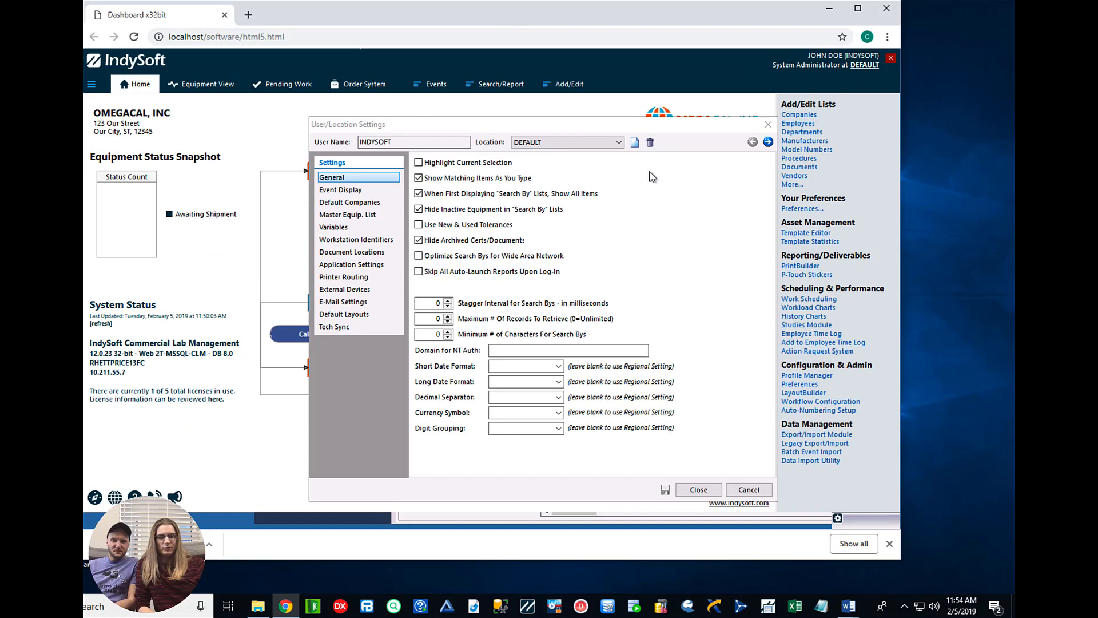
# Set Printer 1's routing to CHUCKS OFFICE: Certs in User/Location Settings.
pyautogui.click(698, 489)
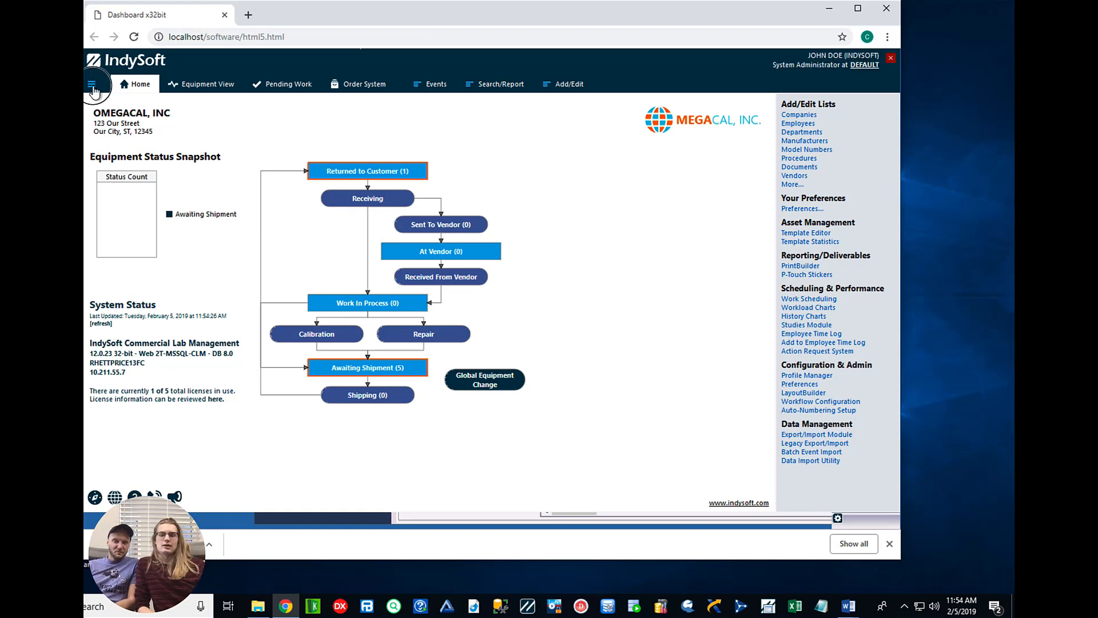
pyautogui.click(92, 84)
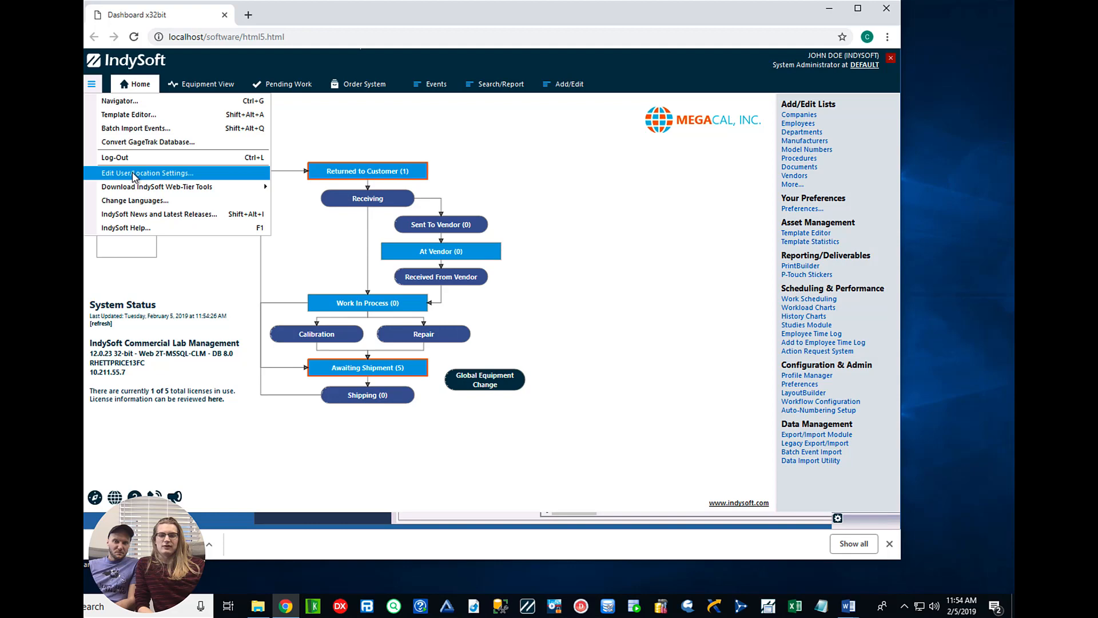
pyautogui.click(146, 173)
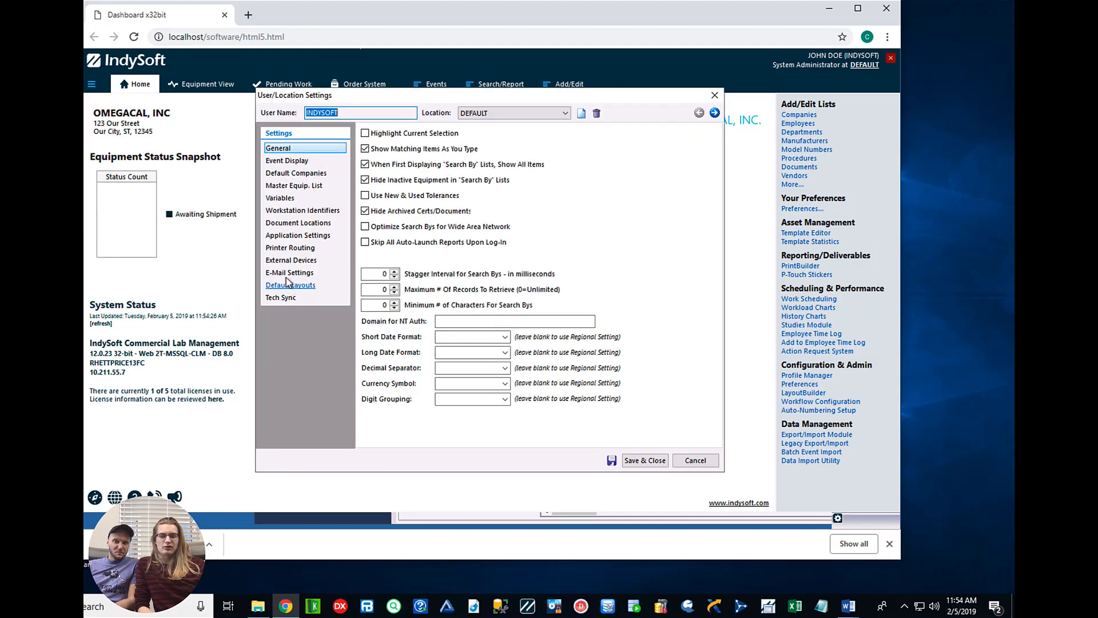
pyautogui.click(290, 247)
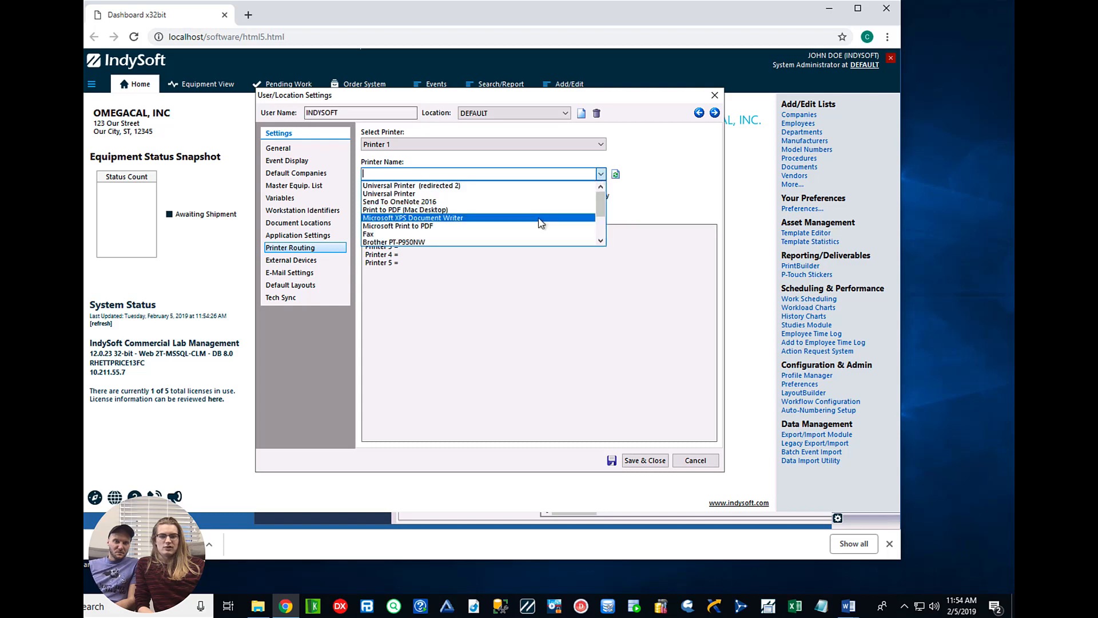
pyautogui.scroll(-3)
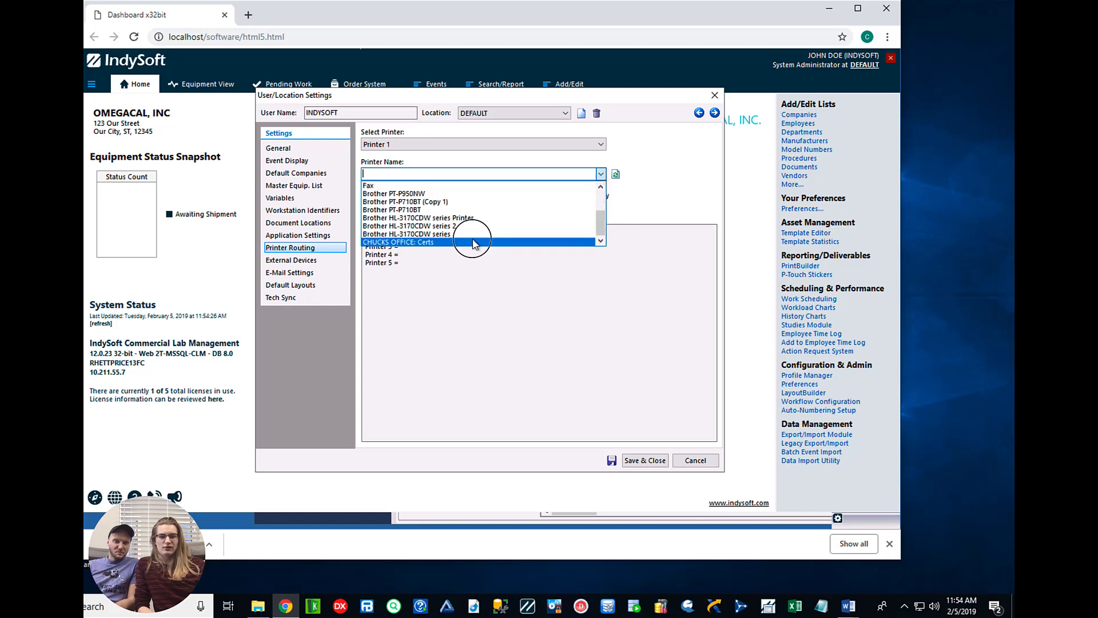
pyautogui.click(398, 241)
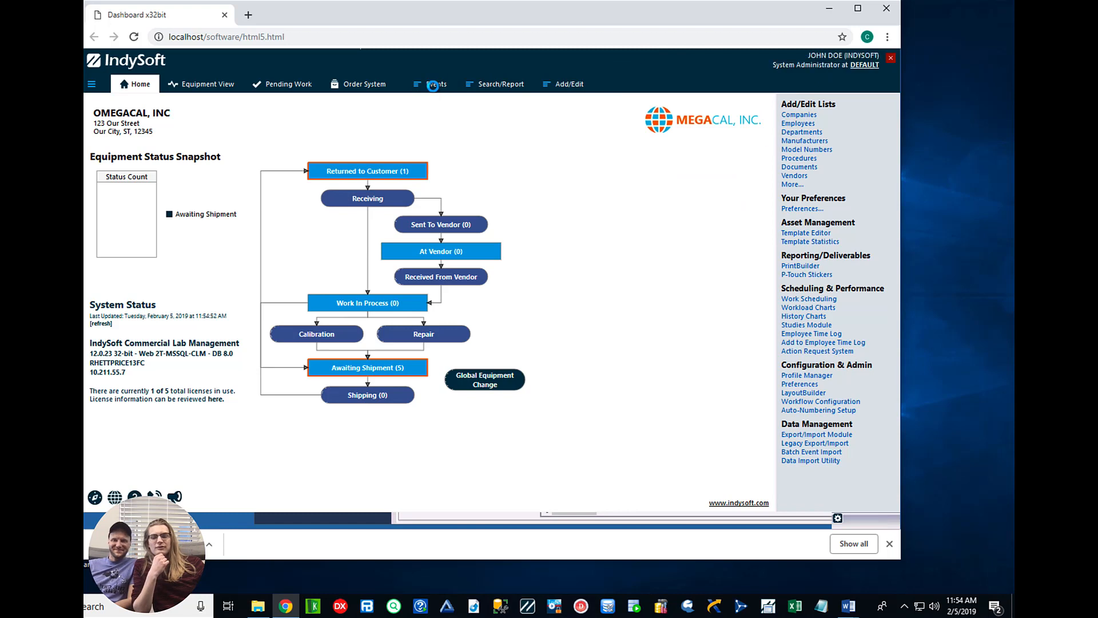
# Run an Easy Cal event for ABC-456, mark it complete, and accept the six-month schedule.
pyautogui.click(436, 84)
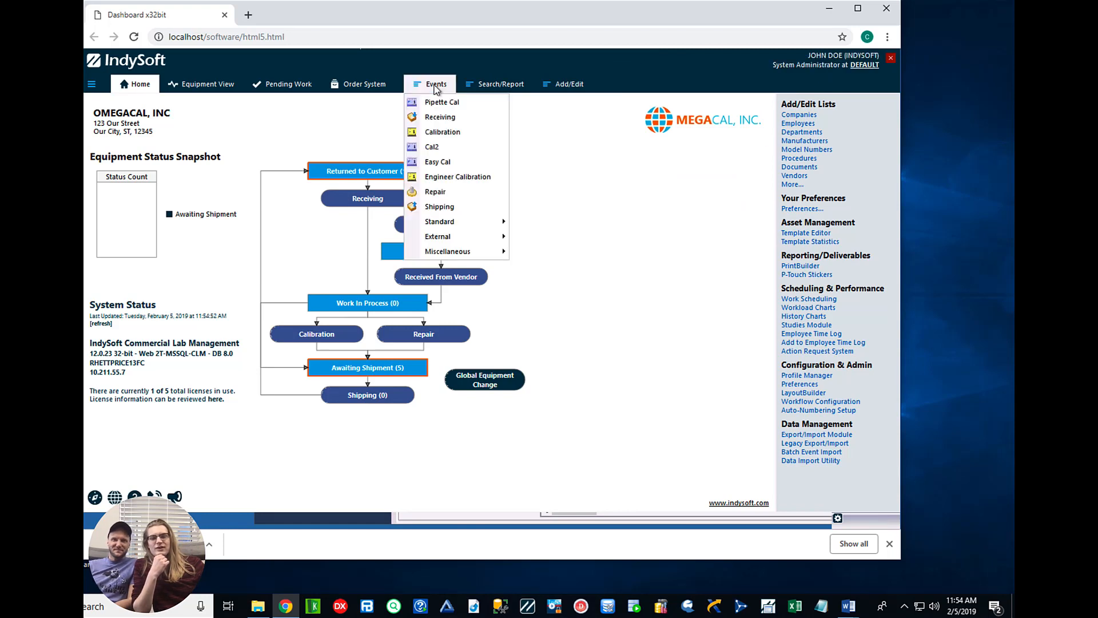
pyautogui.click(436, 161)
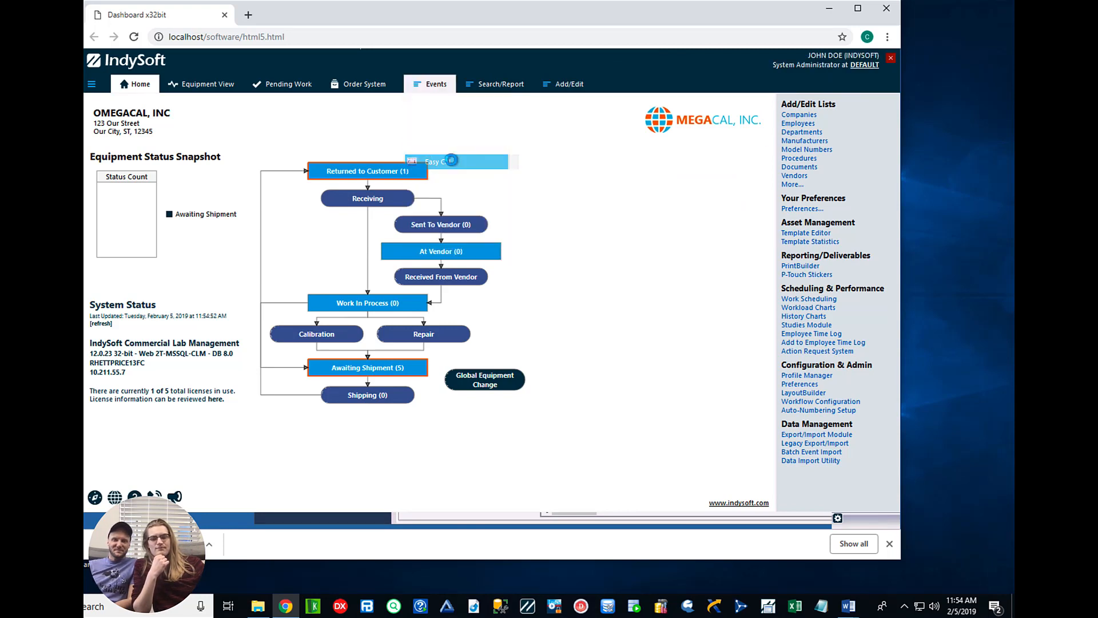
pyautogui.click(441, 161)
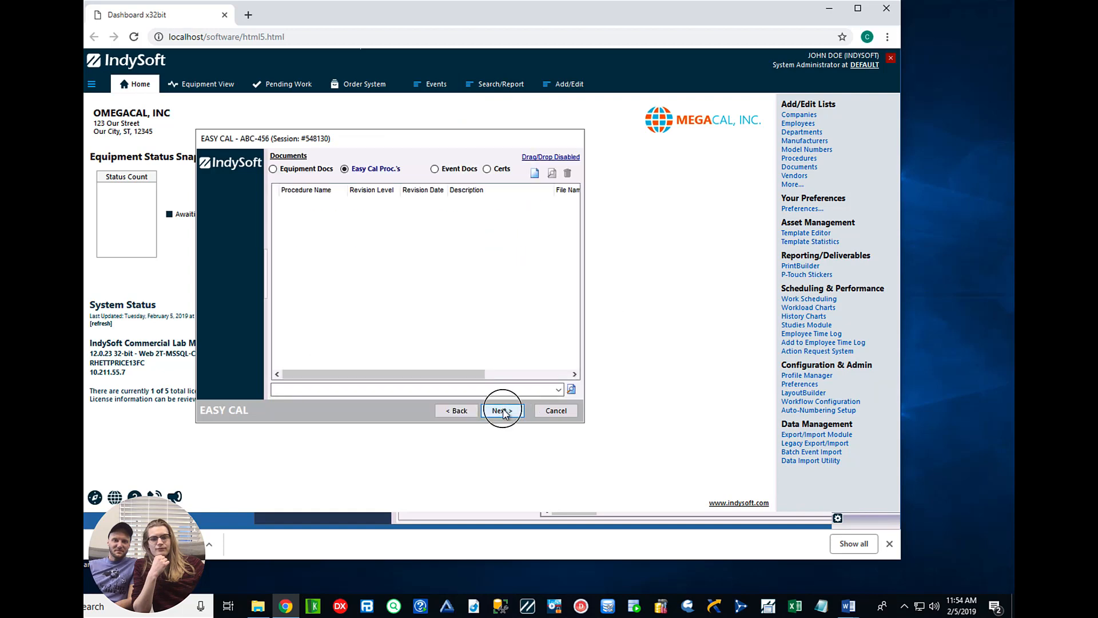
pyautogui.click(502, 410)
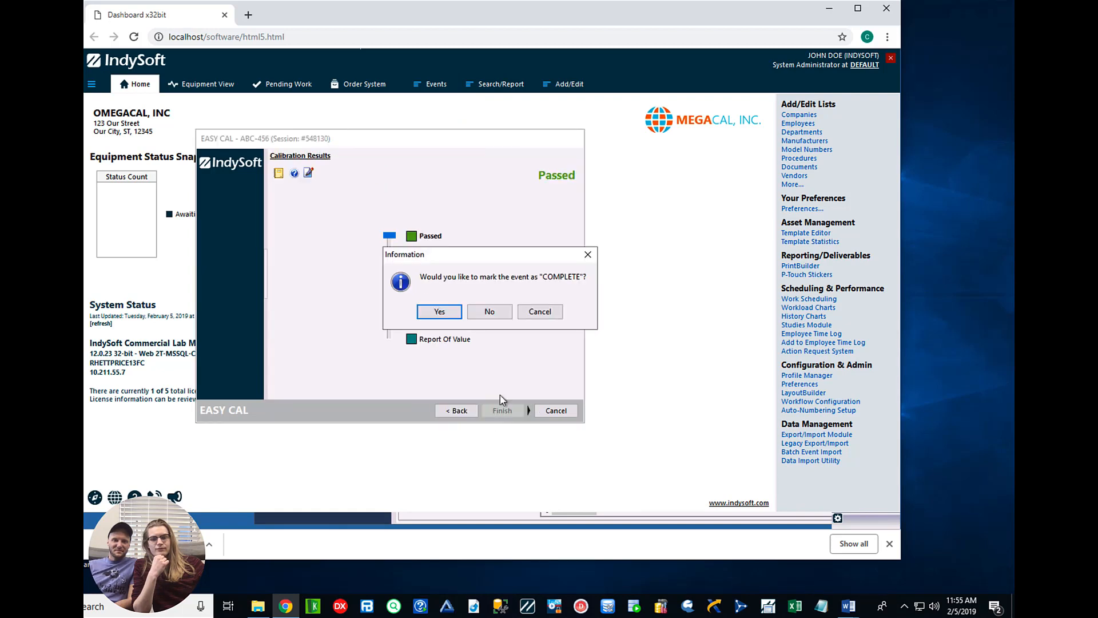
pyautogui.click(439, 311)
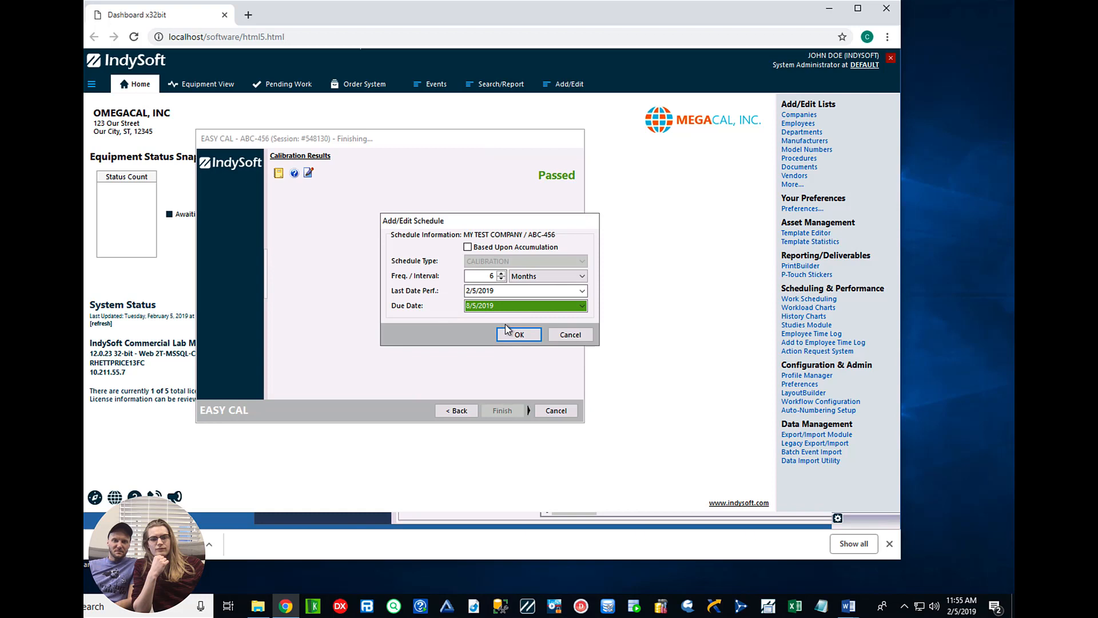
pyautogui.click(518, 334)
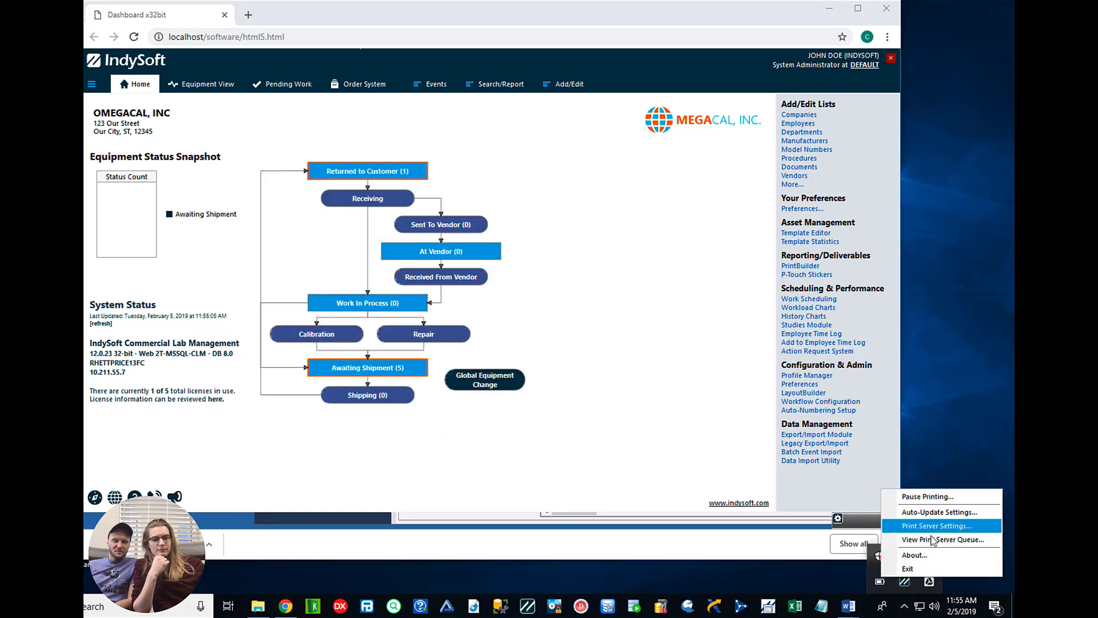
# Refresh the print server queue to see the Certs job, then open and close Devices and Printers.
pyautogui.click(943, 540)
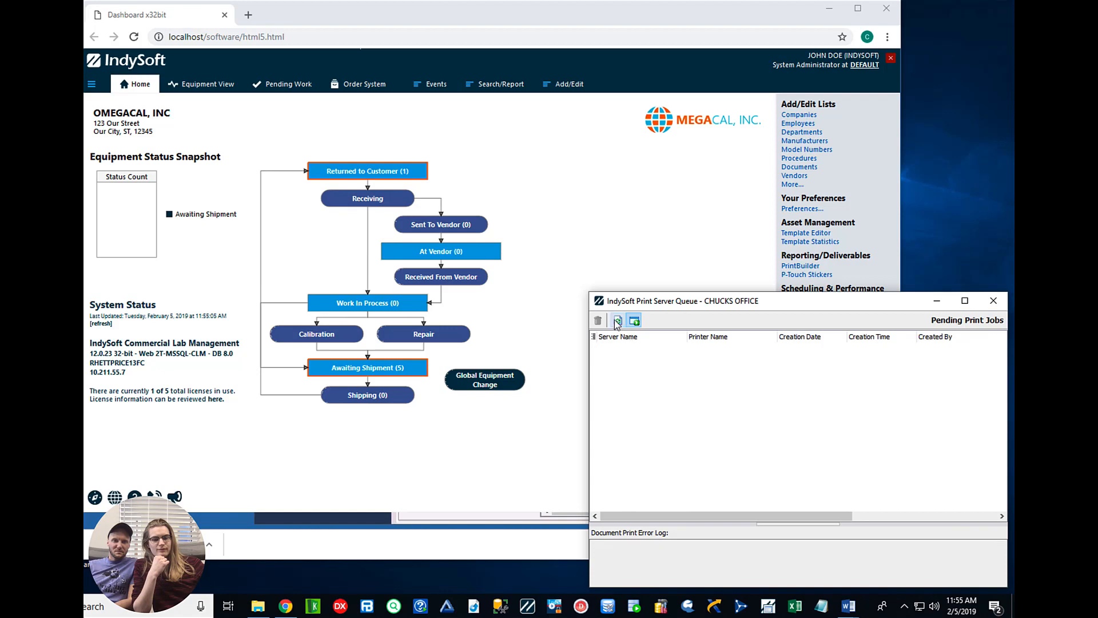
pyautogui.click(616, 320)
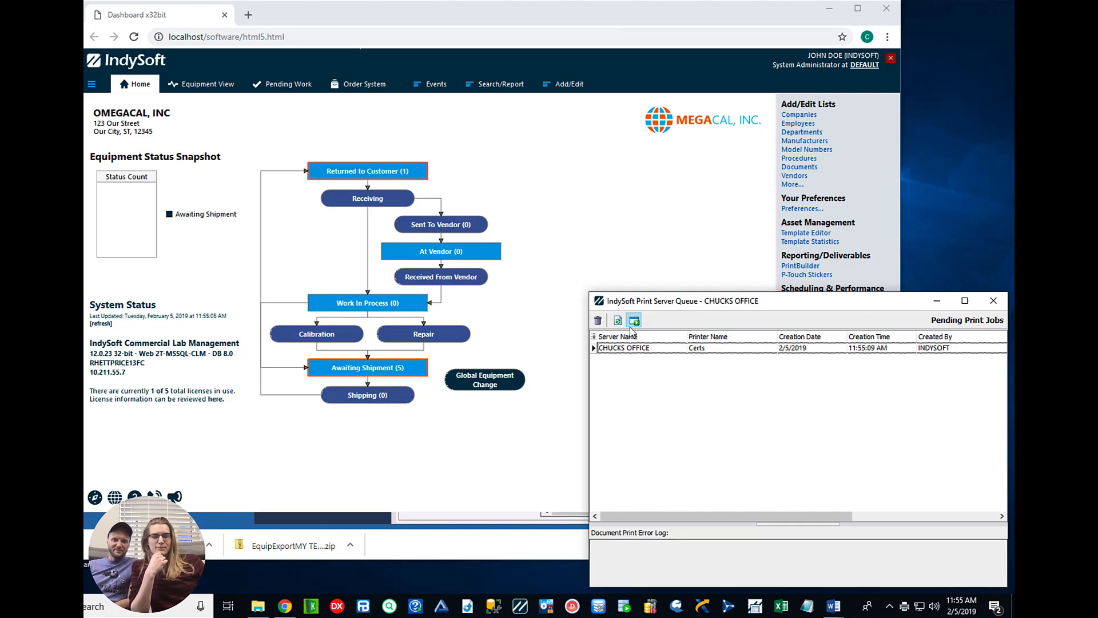
pyautogui.click(597, 320)
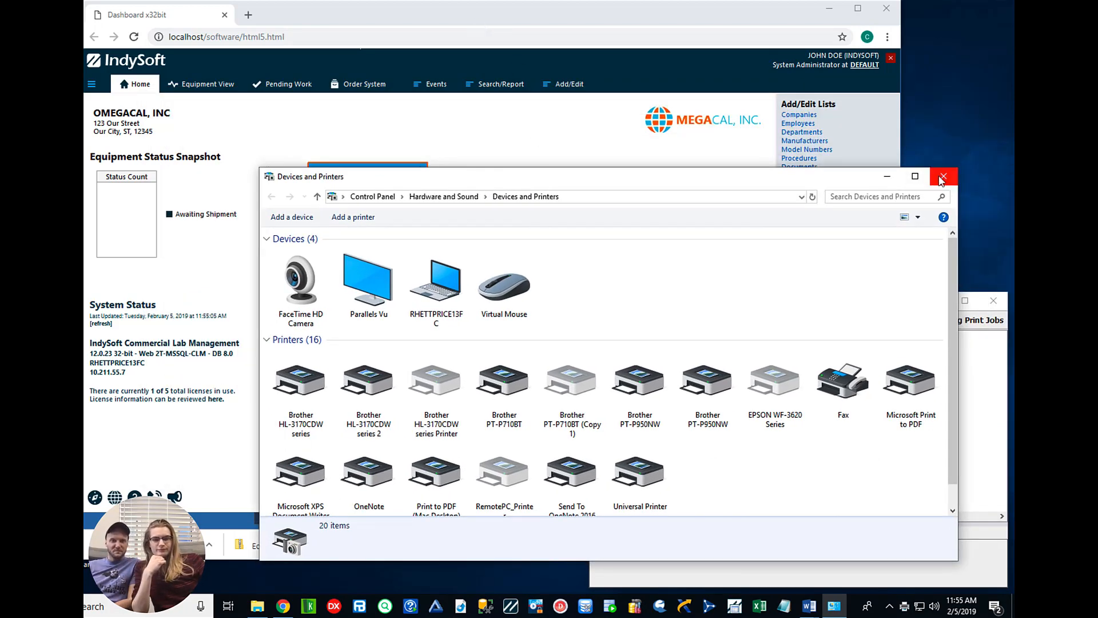
pyautogui.click(943, 175)
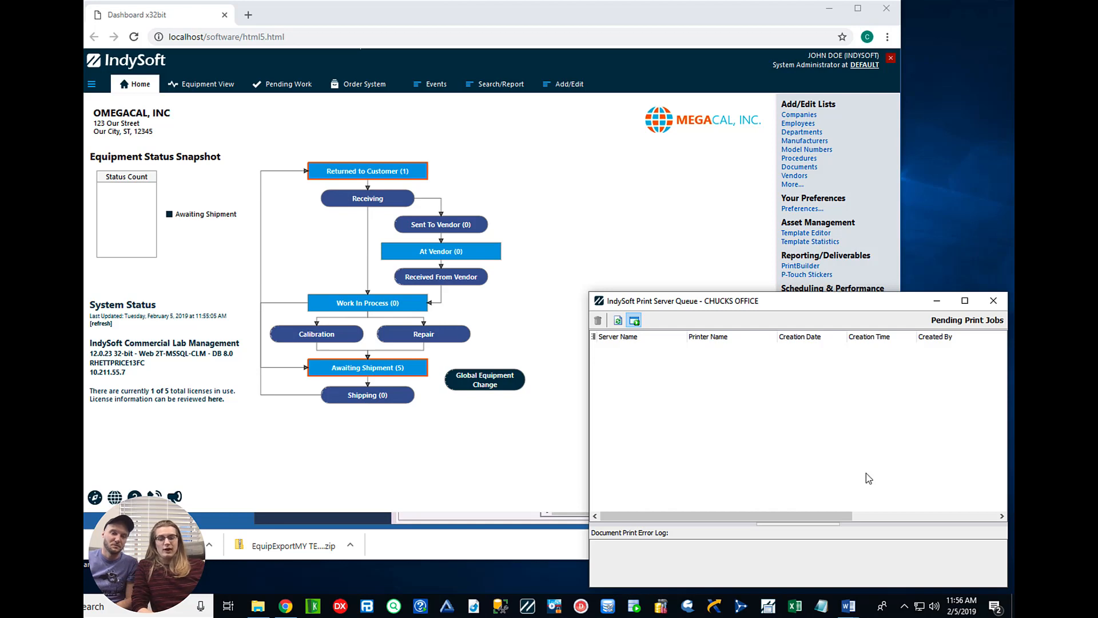
pyautogui.moveTo(842, 403)
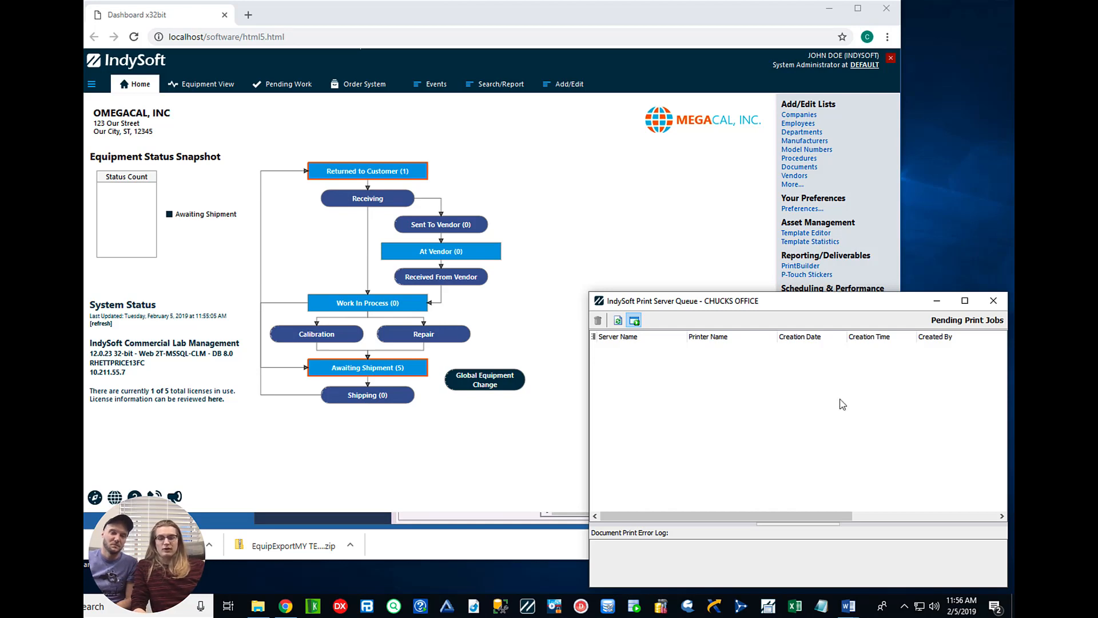
pyautogui.moveTo(209, 131)
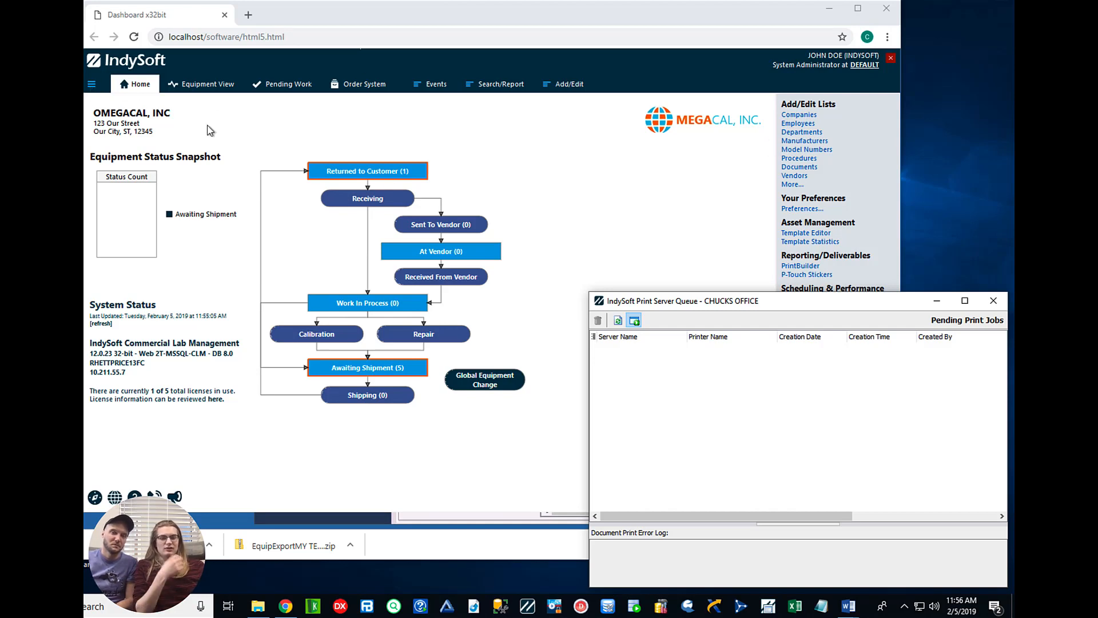
pyautogui.moveTo(693, 362)
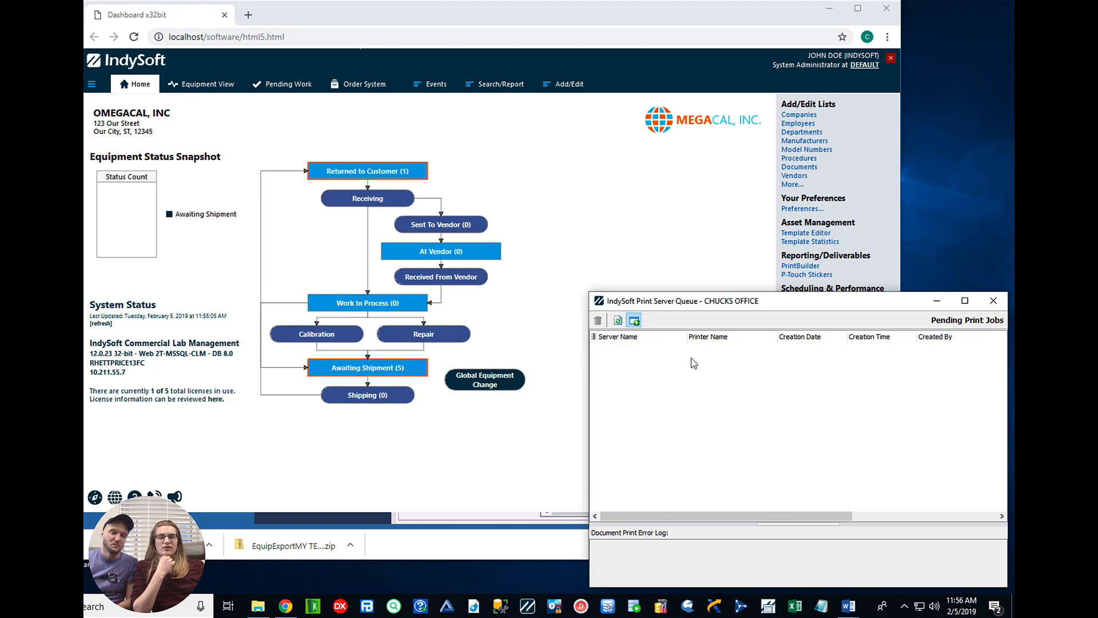
pyautogui.moveTo(759, 406)
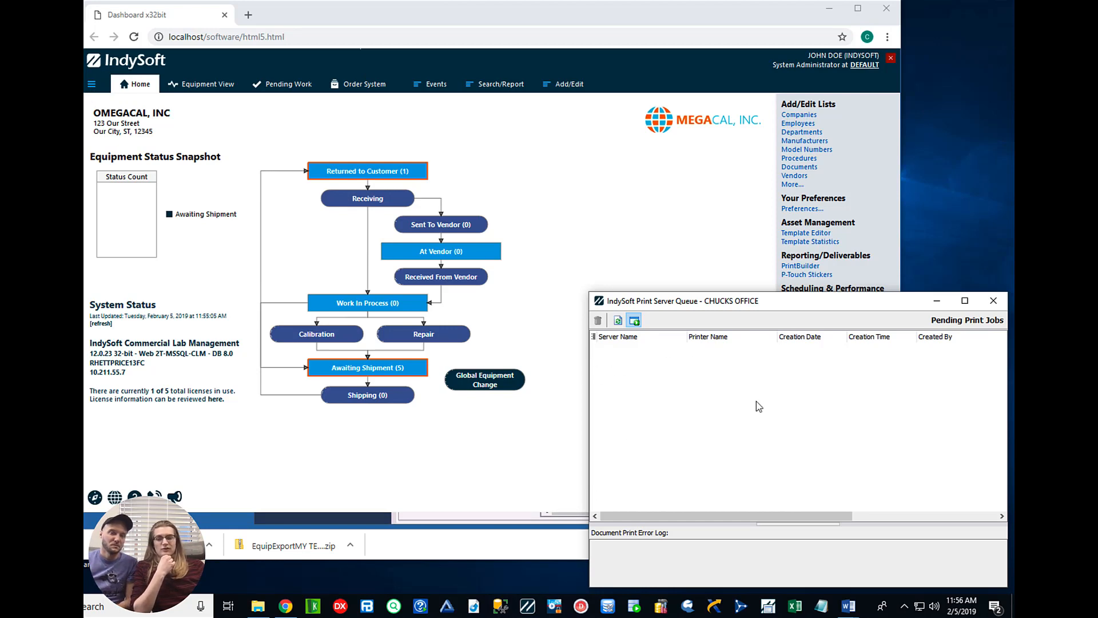
pyautogui.moveTo(639, 445)
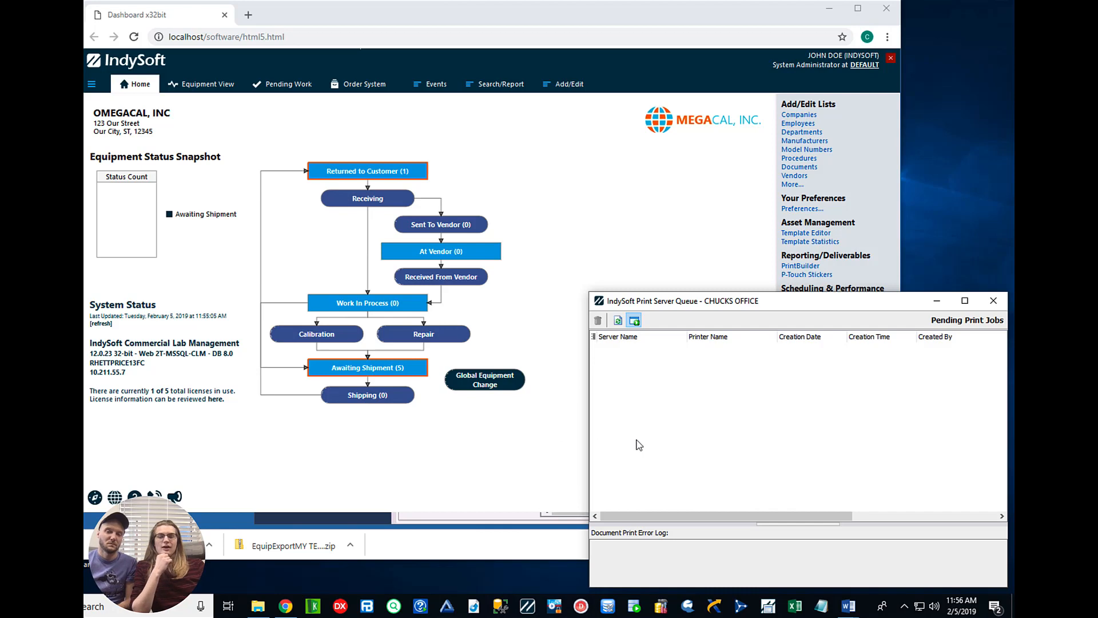